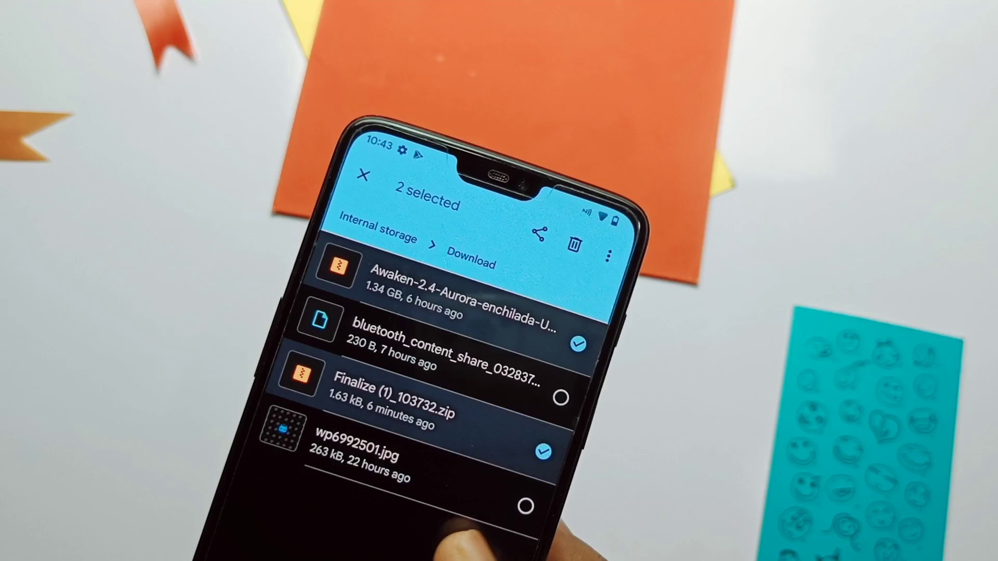
Select bluetooth_content_share and wp6992501.jpg in the Download folder.
click(574, 448)
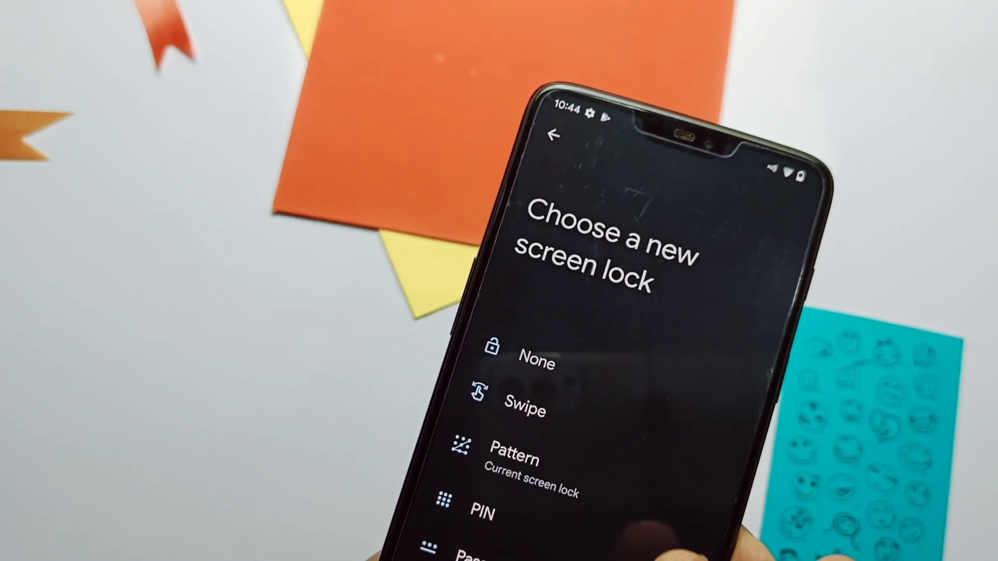
Change the screen lock from Pattern to None.
click(532, 362)
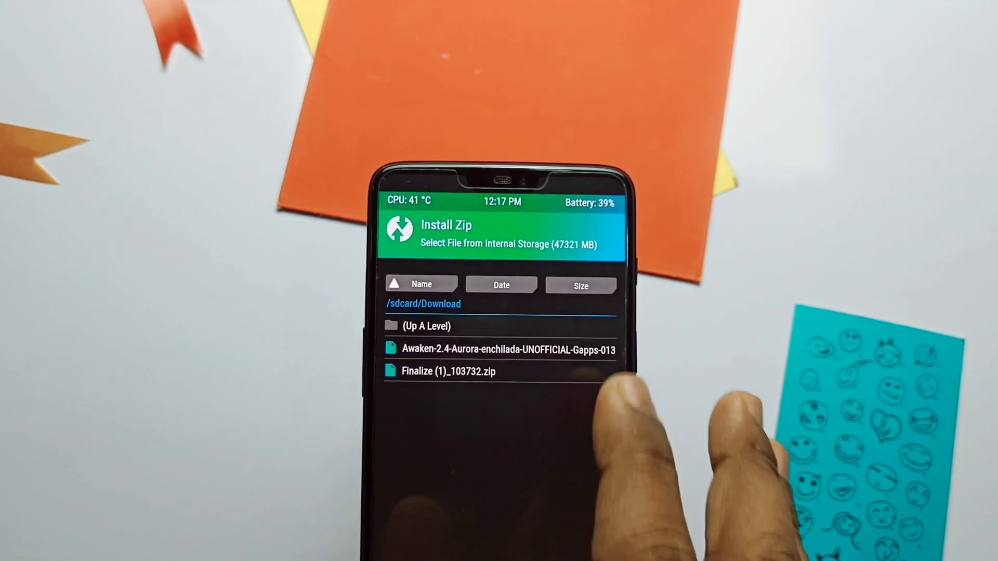
Queue the Awaken-2.4 zip from /sdcard/Download and swipe to flash it.
click(503, 351)
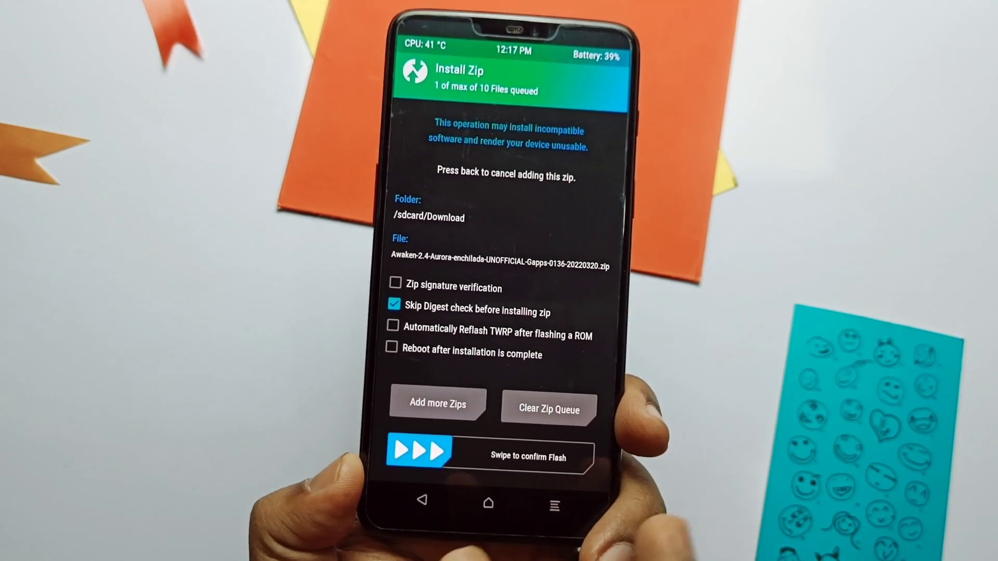
drag(419, 451, 560, 467)
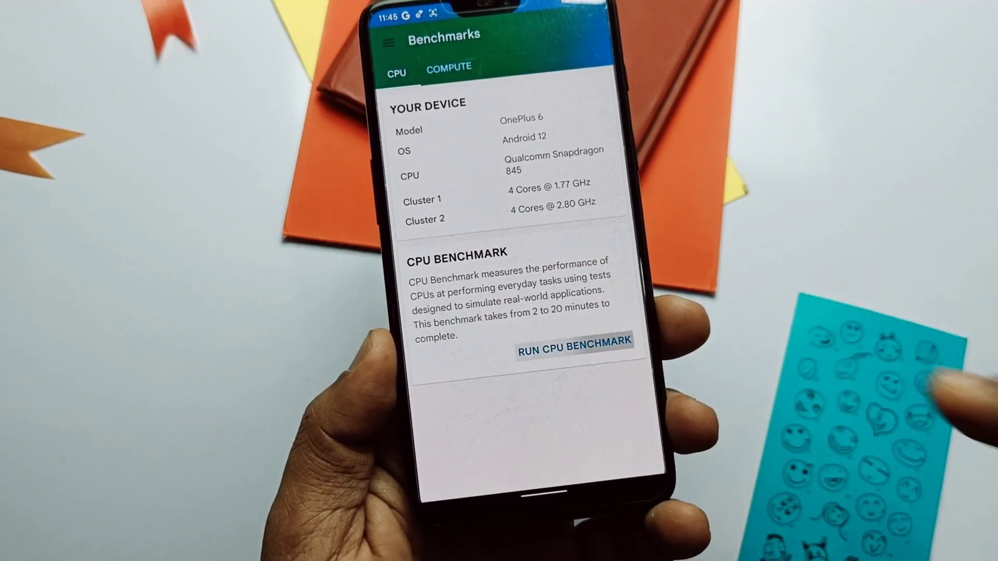
Run the Geekbench CPU benchmark and scroll the 2253 multi-core score comparisons.
click(573, 354)
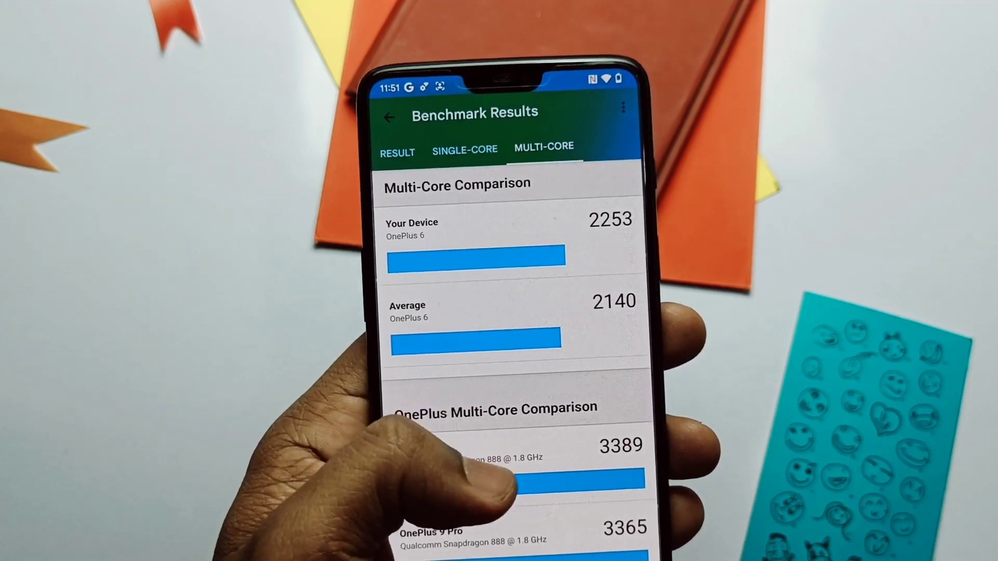
scroll(down, 3)
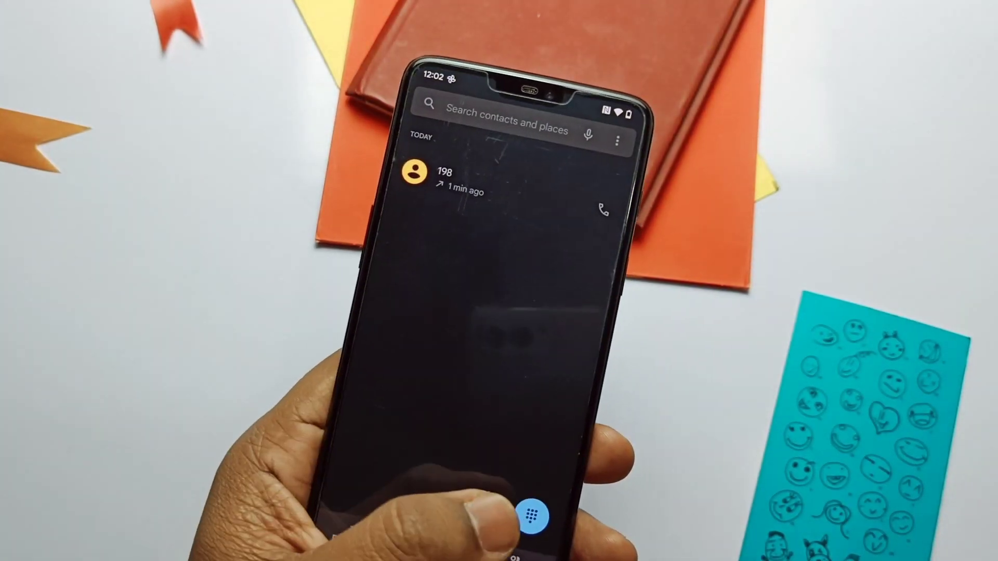
click(530, 519)
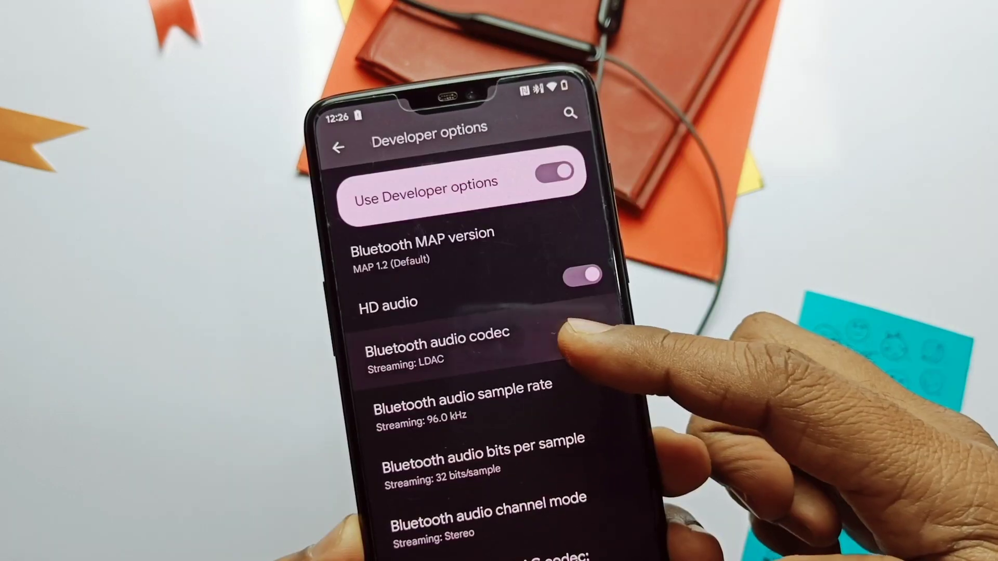
Set the Bluetooth audio codec in Developer options to SBC.
click(436, 346)
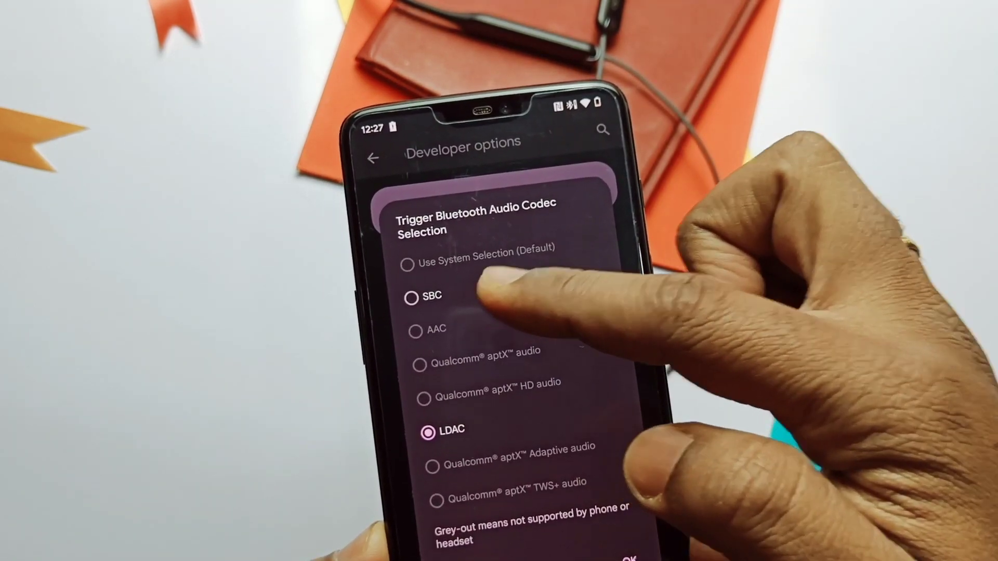
click(412, 296)
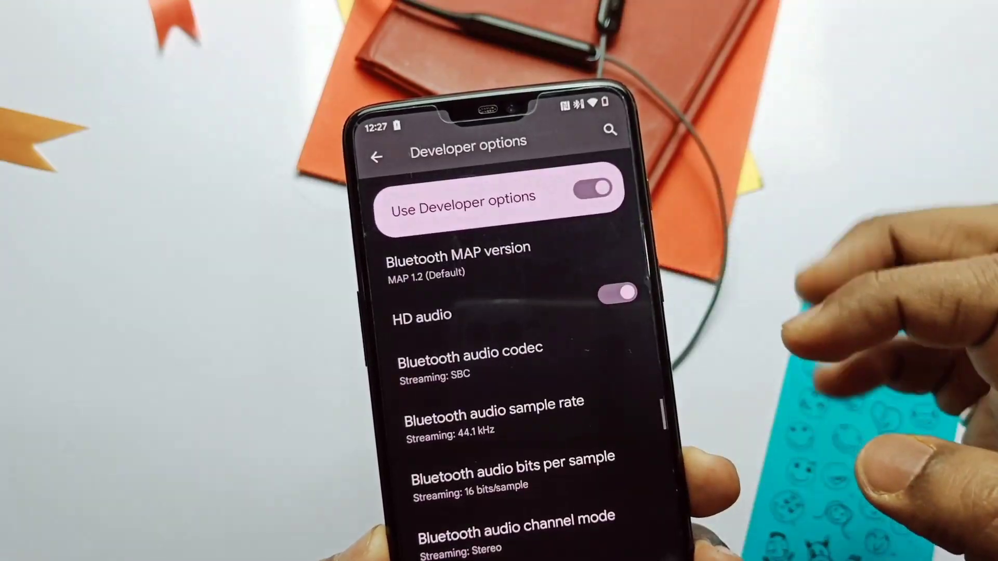